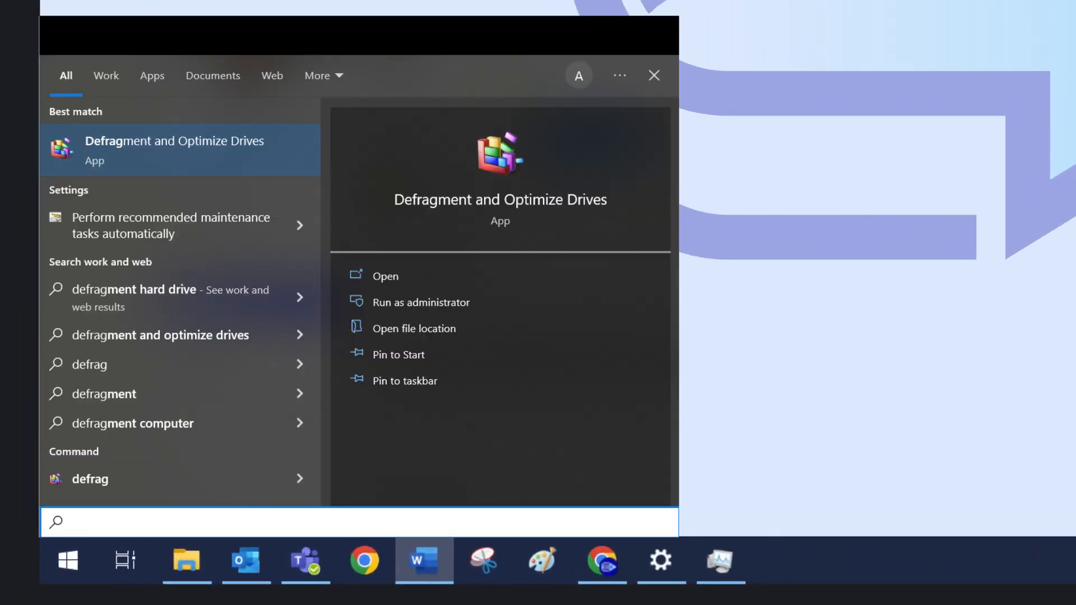
# - Search for 'Defragment' and launch Defragment and Optimize Drives
pyautogui.write('Defragment')
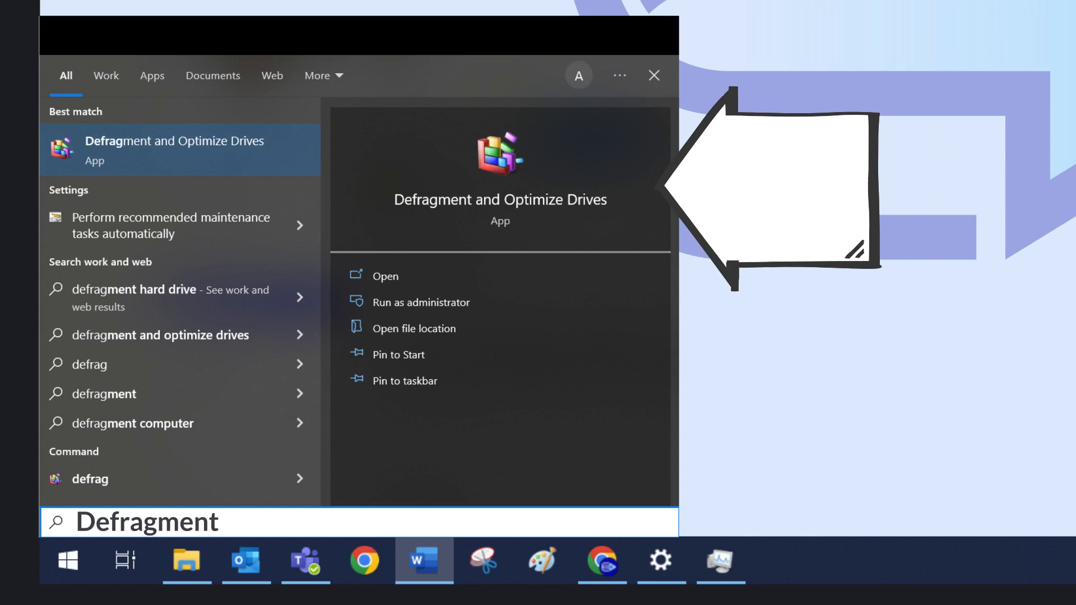
pyautogui.click(385, 276)
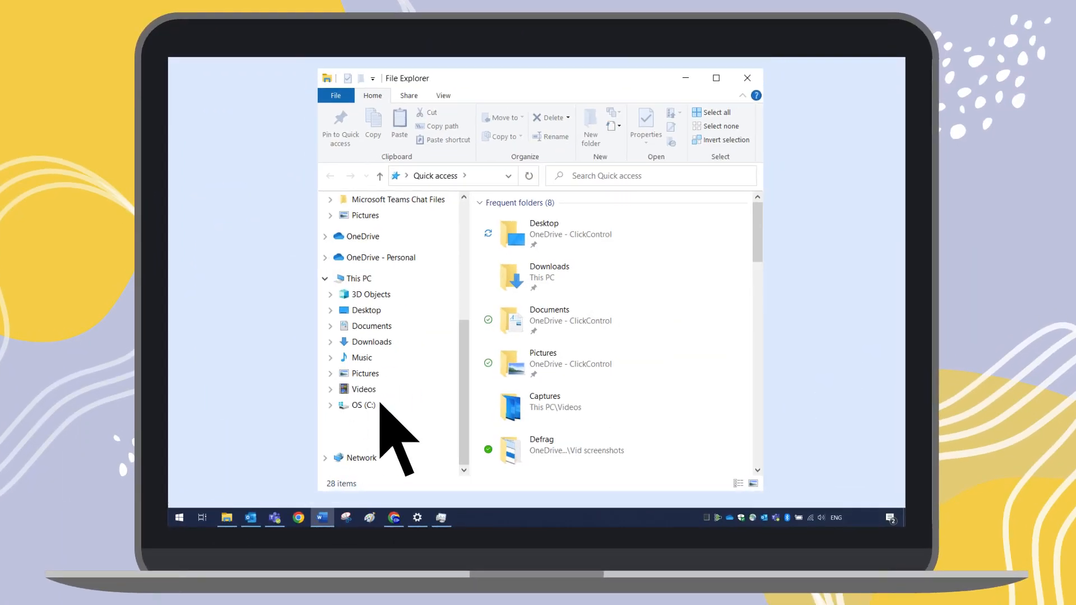
# - Open Optimize Drives from the OS (C:) Tools properties and show its weekly schedule settings
pyautogui.rightClick(365, 405)
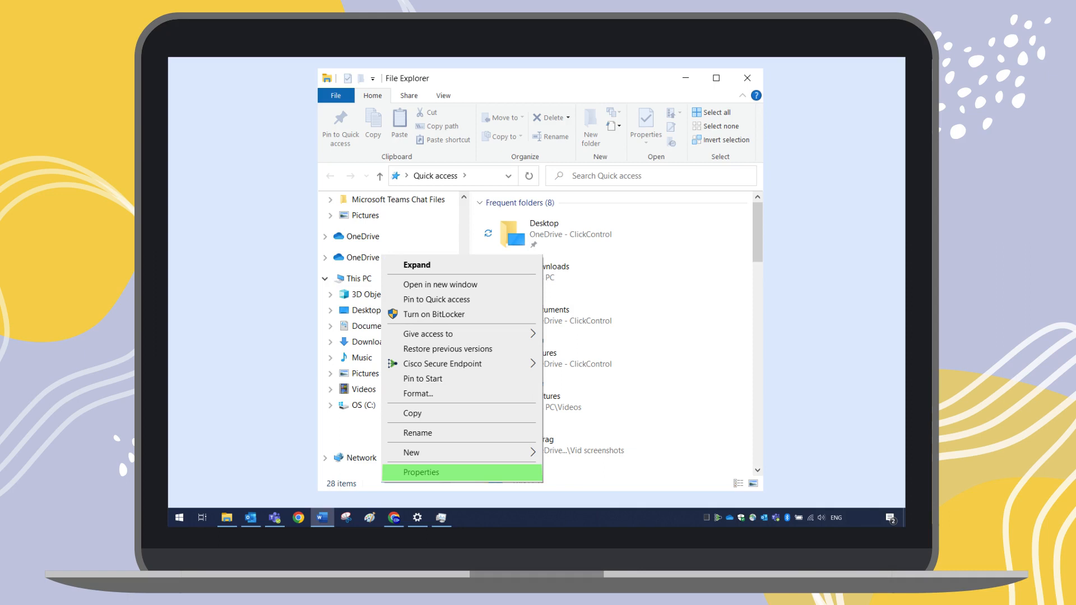
pyautogui.click(420, 472)
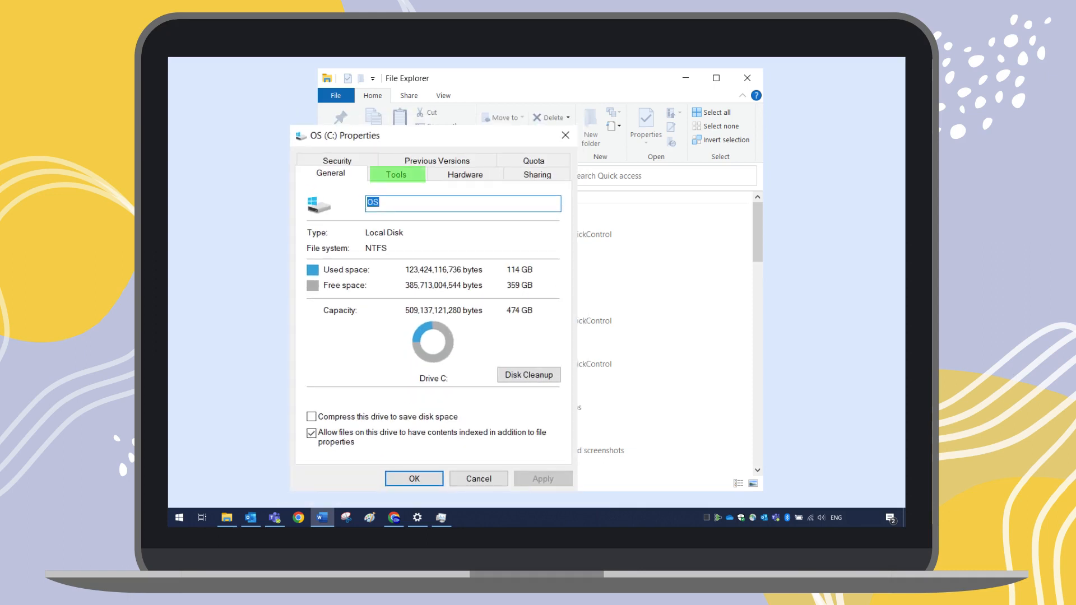
pyautogui.click(395, 173)
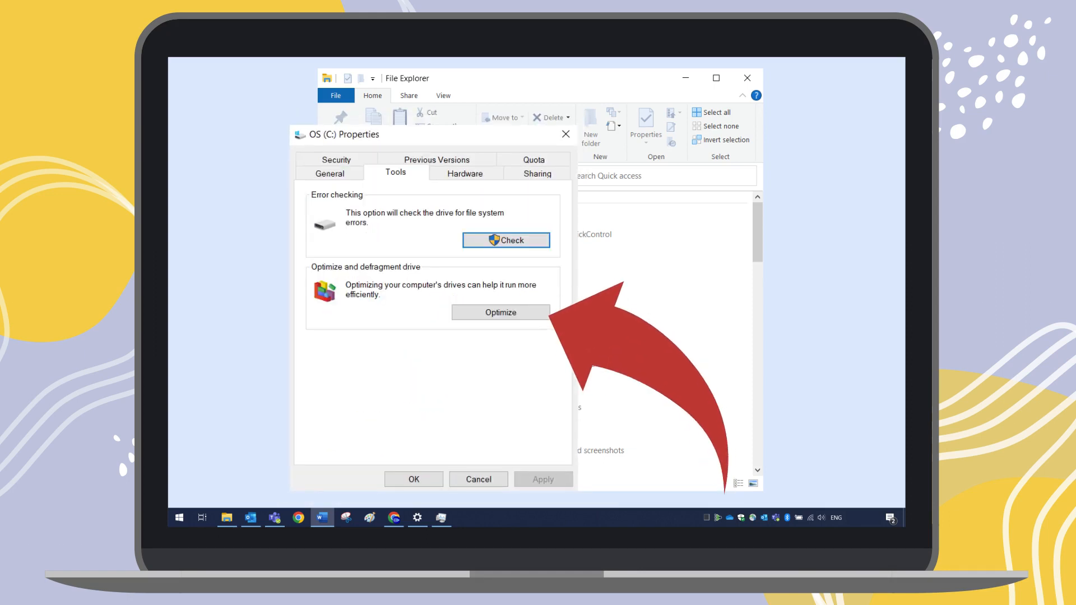
pyautogui.click(500, 312)
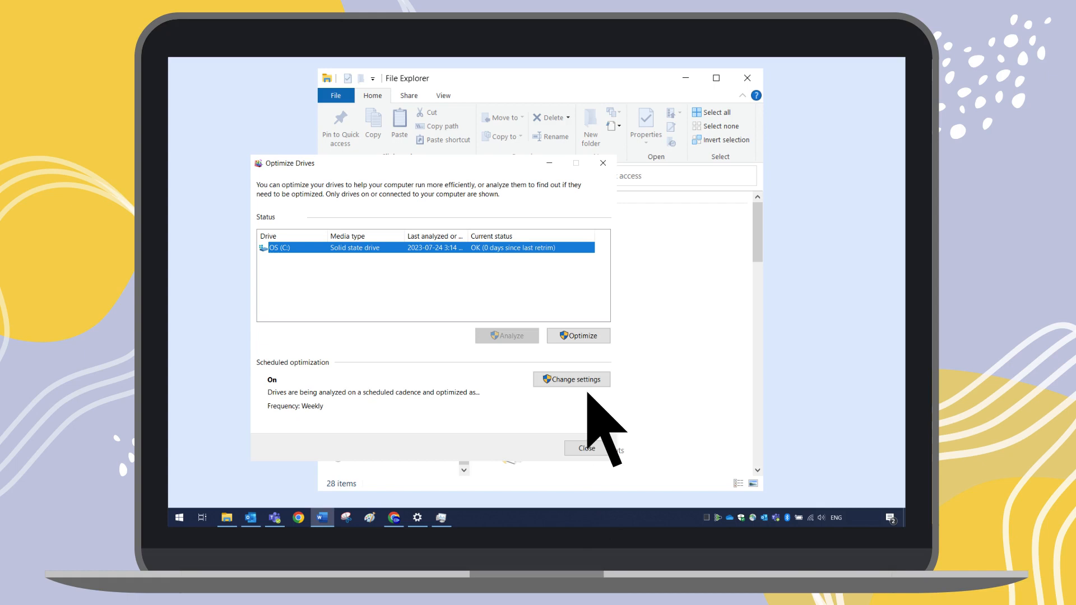
pyautogui.click(571, 379)
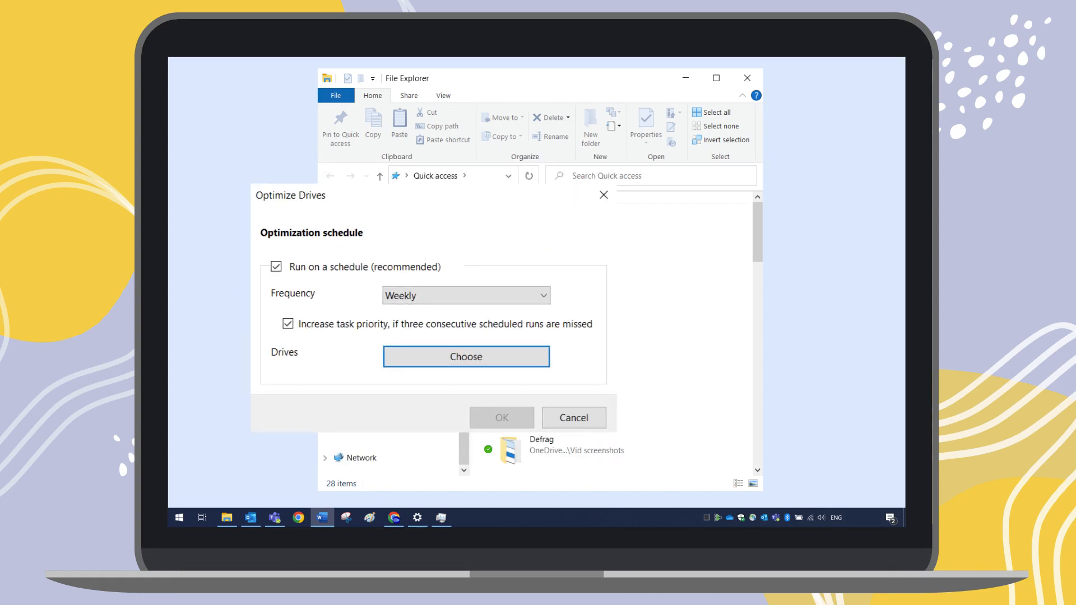
# - Expand the schedule frequency list to show Daily, Weekly and Monthly
pyautogui.click(468, 296)
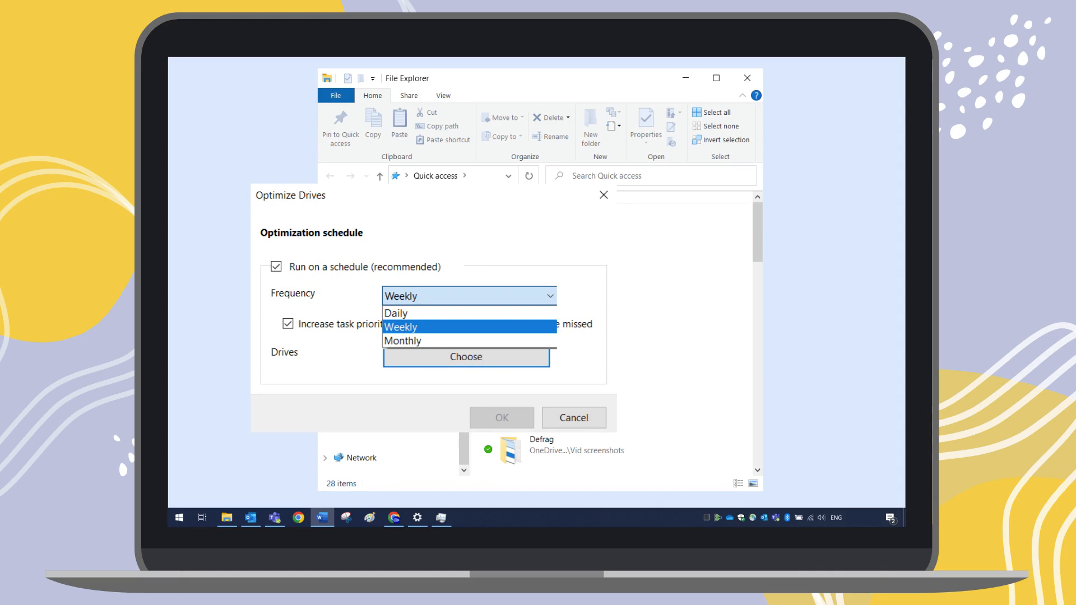